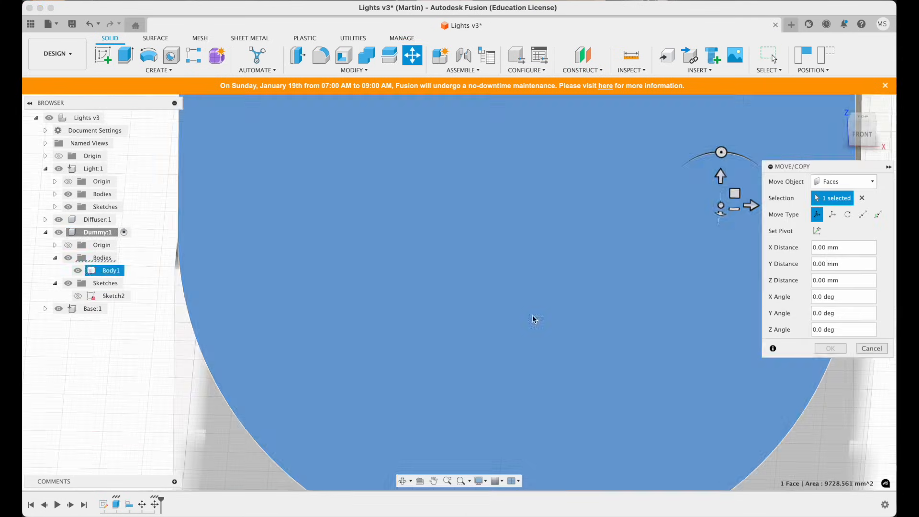
Step: Move Dummy Body1 by X distance -0.5 as a body and confirm, then hide it
click(842, 181)
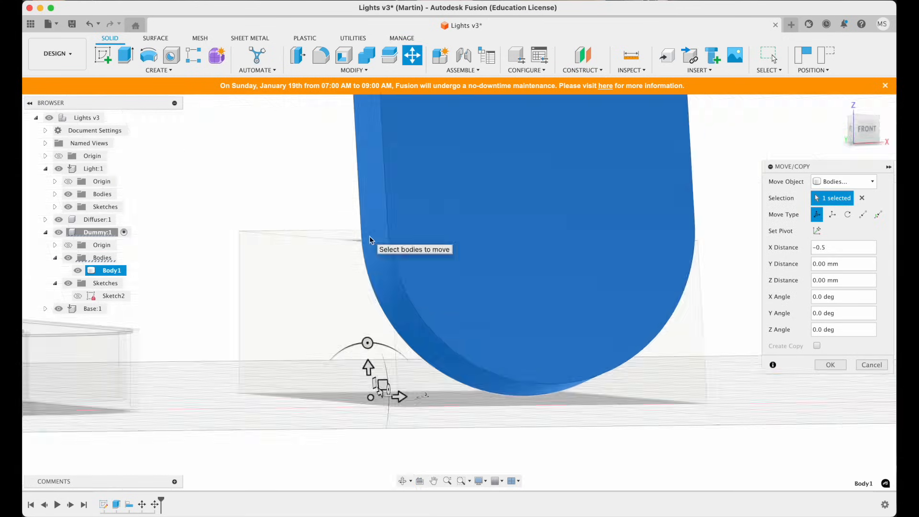
right_click(655, 298)
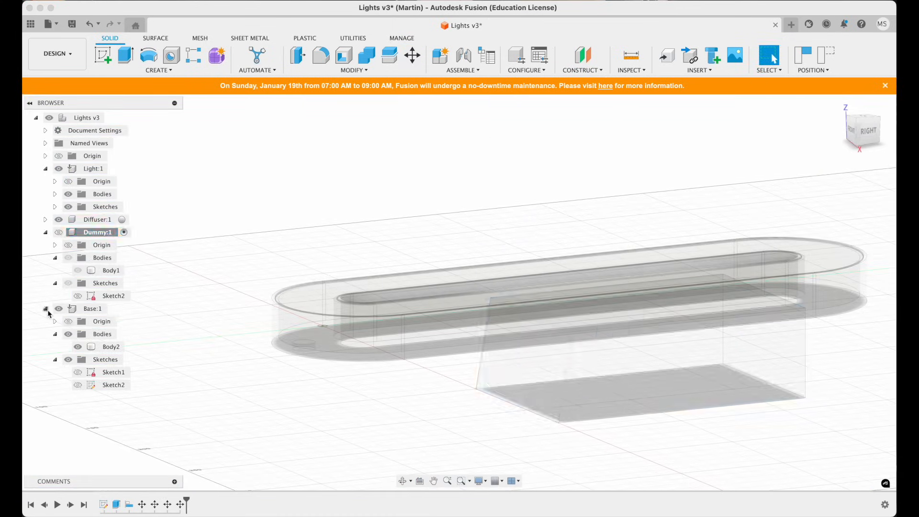
click(111, 347)
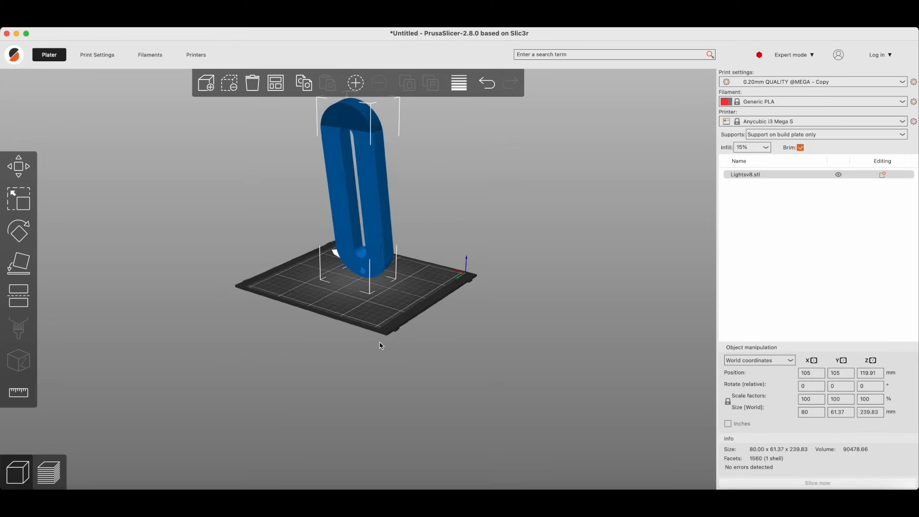
Step: Lay Lightsv8.stl flat on the bed with Place on Face and bring up Rotate on it
click(18, 263)
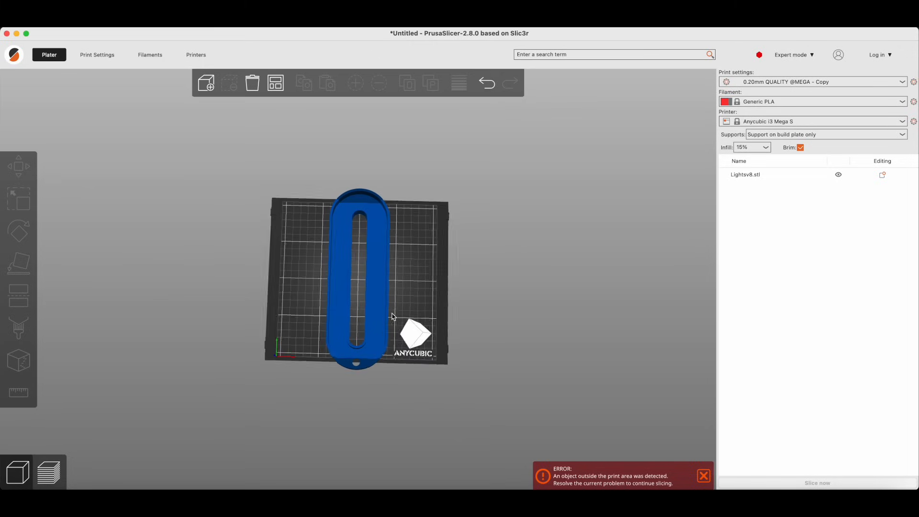
click(358, 278)
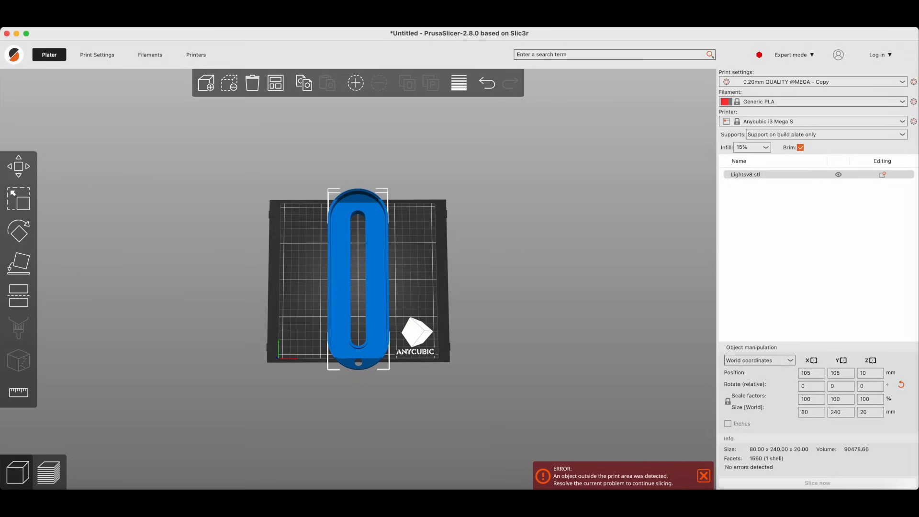
click(19, 231)
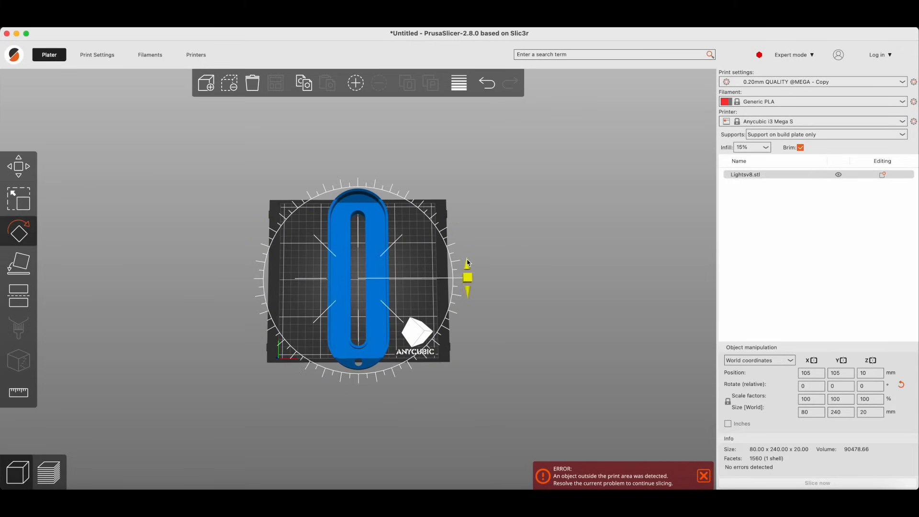
click(816, 482)
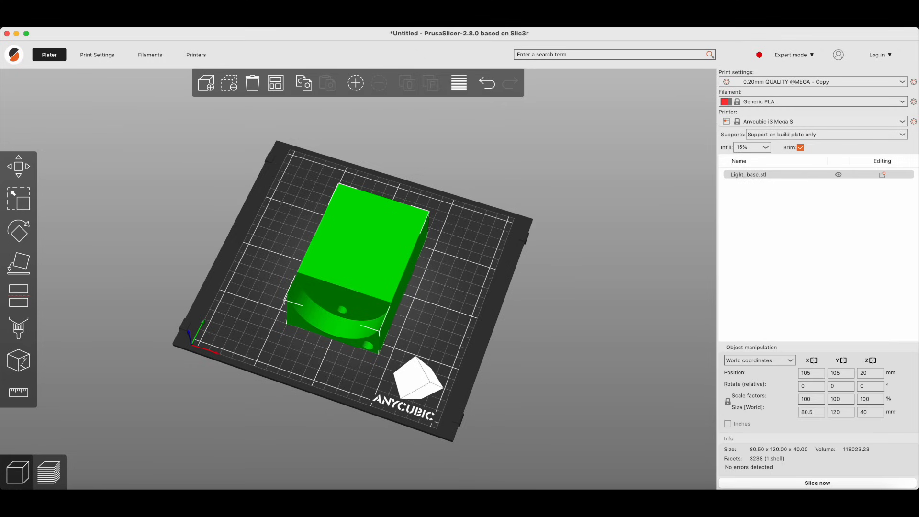
Step: Rest Light_base.stl on its flat bottom face, open side up, and slice it
click(18, 263)
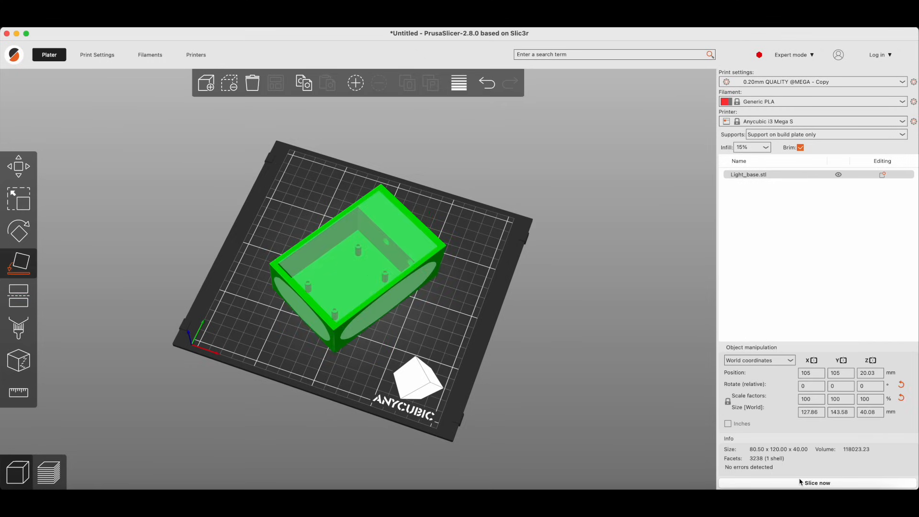
click(816, 482)
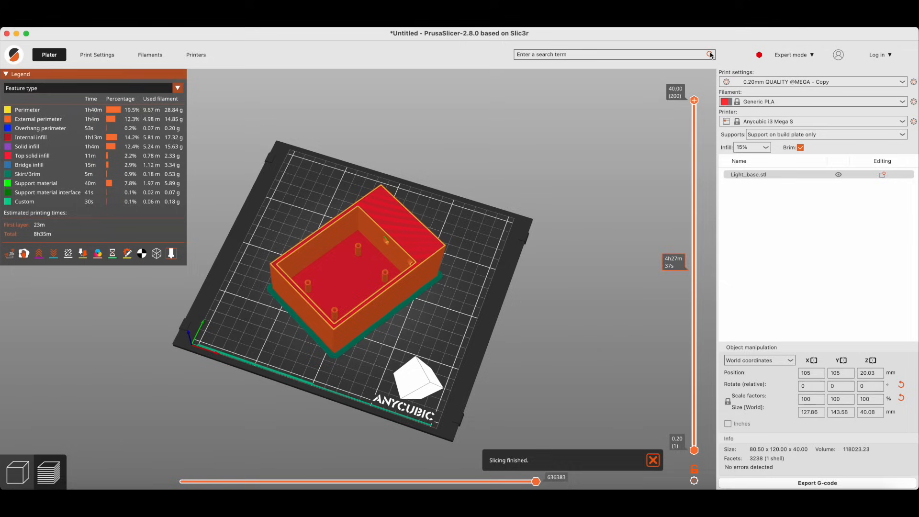